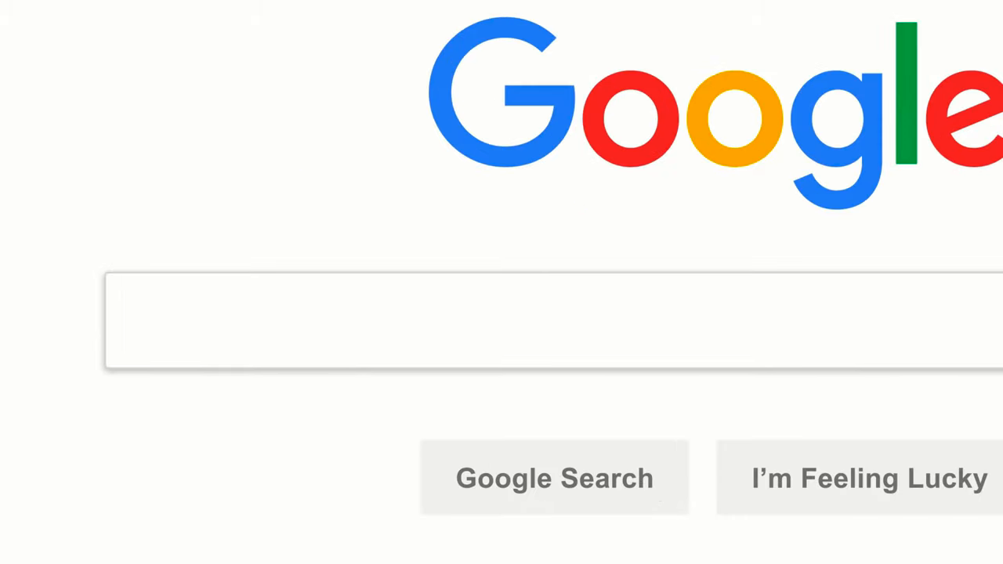
Step: Search Google for 'lasagna' to get the long list of results
type("lasagna")
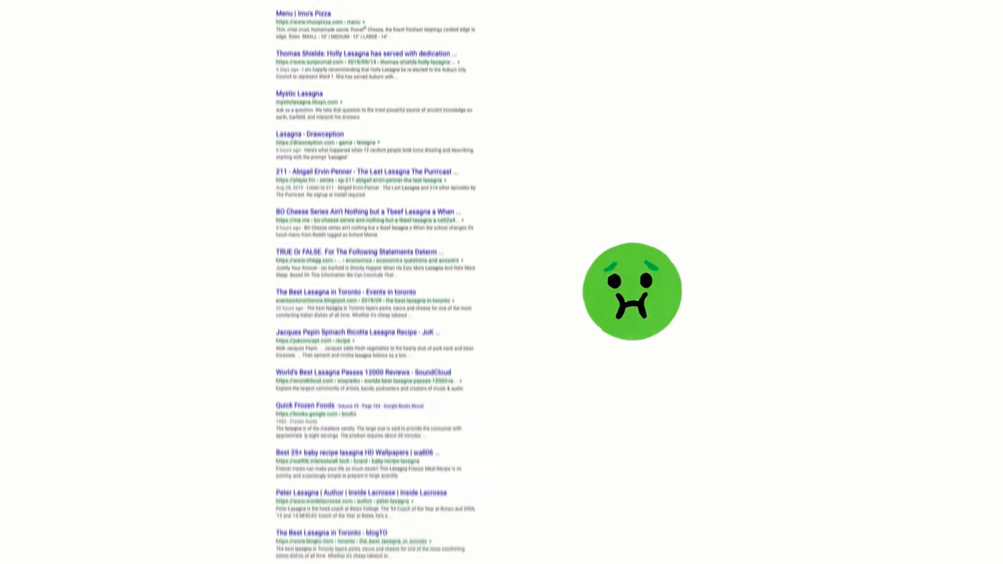
Step: Search with the descriptive 'pasta d…' and misspelled 'lazany' queries to reach lasagna results
type("pasta dish with layered noodles")
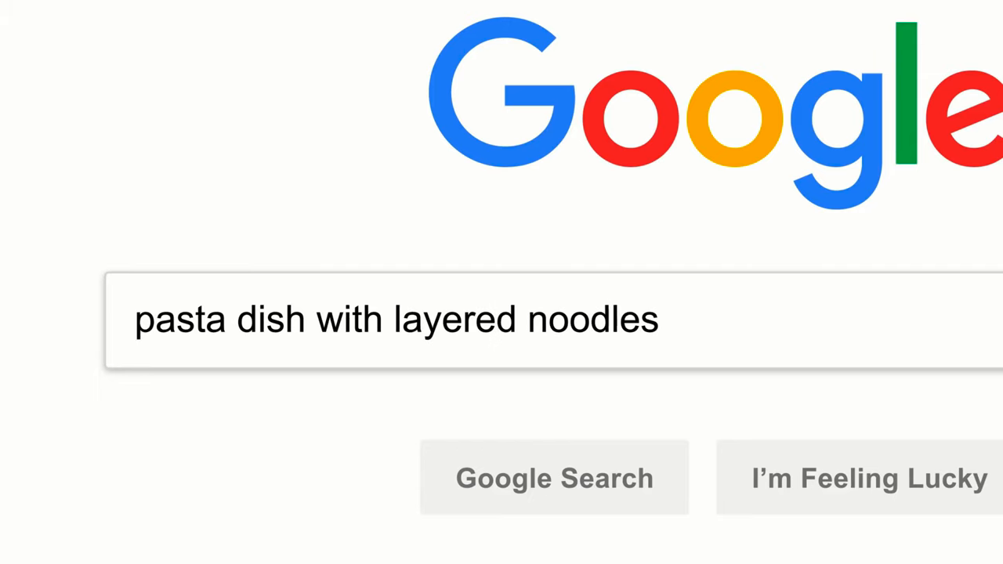
type("lazany")
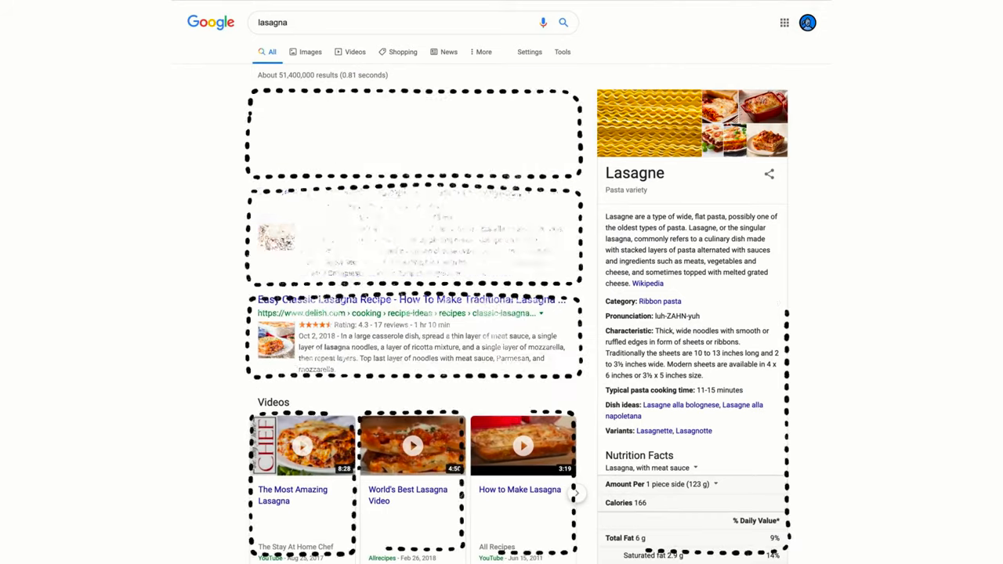
Step: Scroll through the results and a page stuffed with 'lasagna recipe' text
scroll("down", 3)
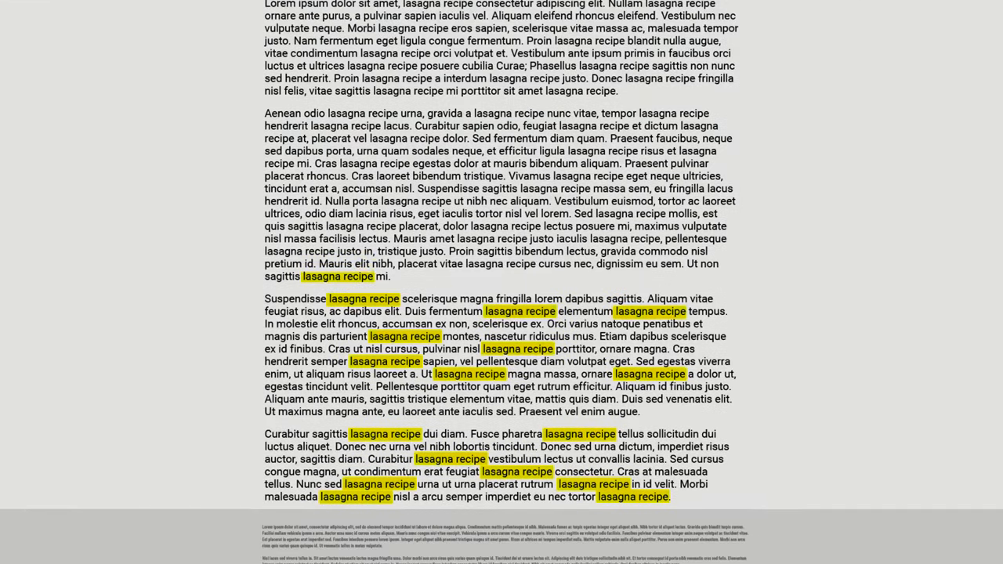
scroll("down", 3)
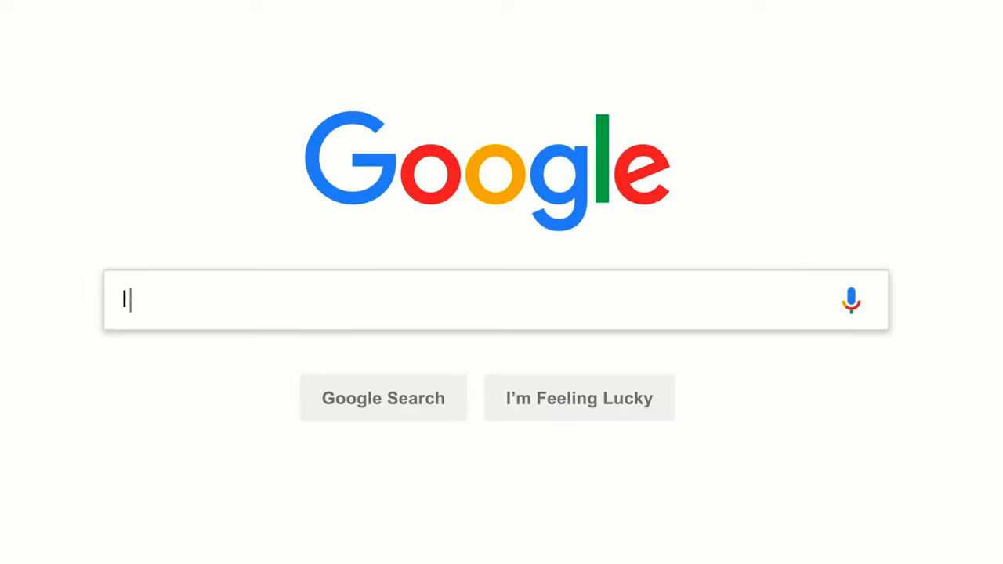
Step: Type the queries 'resume wri…' and 'how to swaddle a baby' before returning to lasagna
type("resume wri")
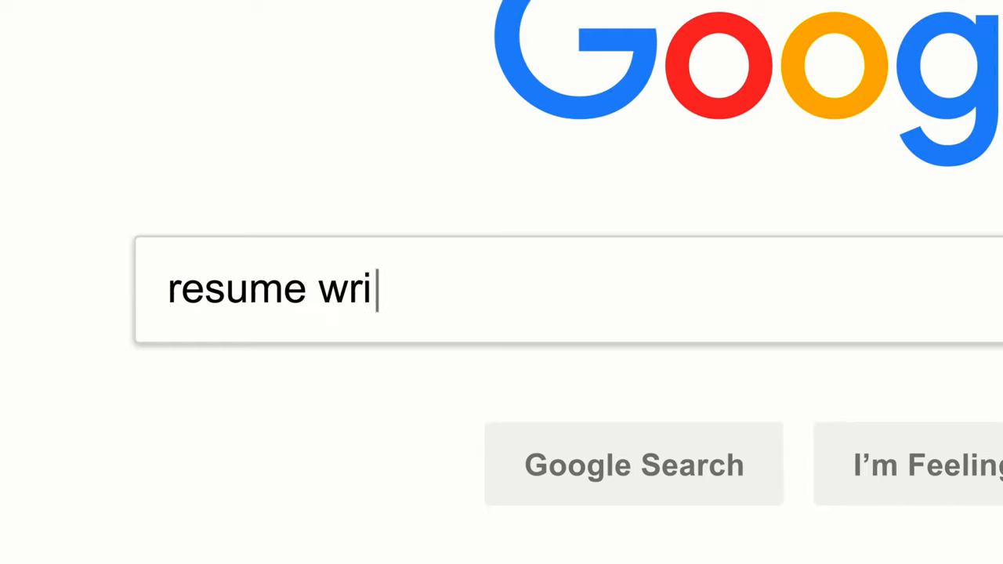
type("how to swaddle a baby")
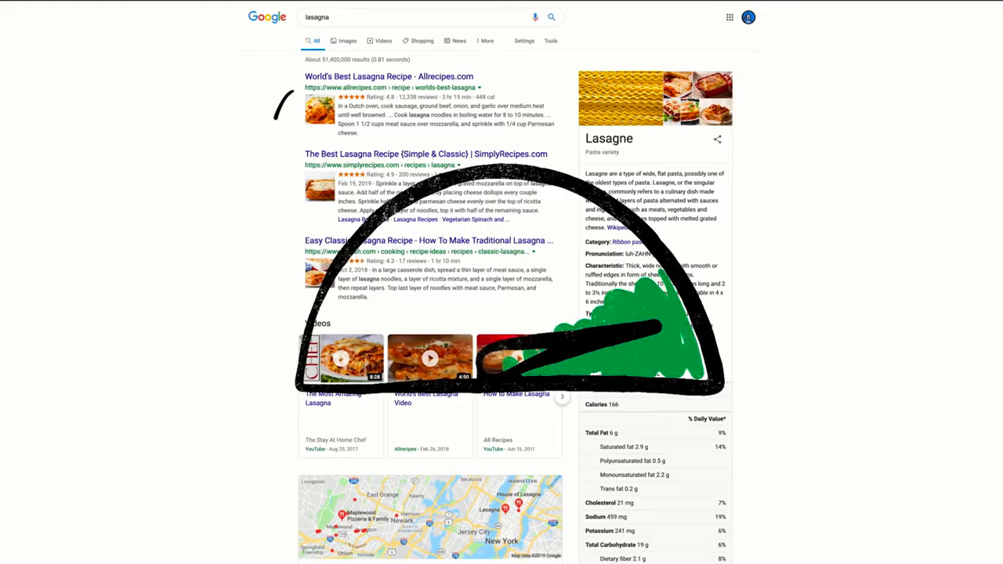
scroll("down", 3)
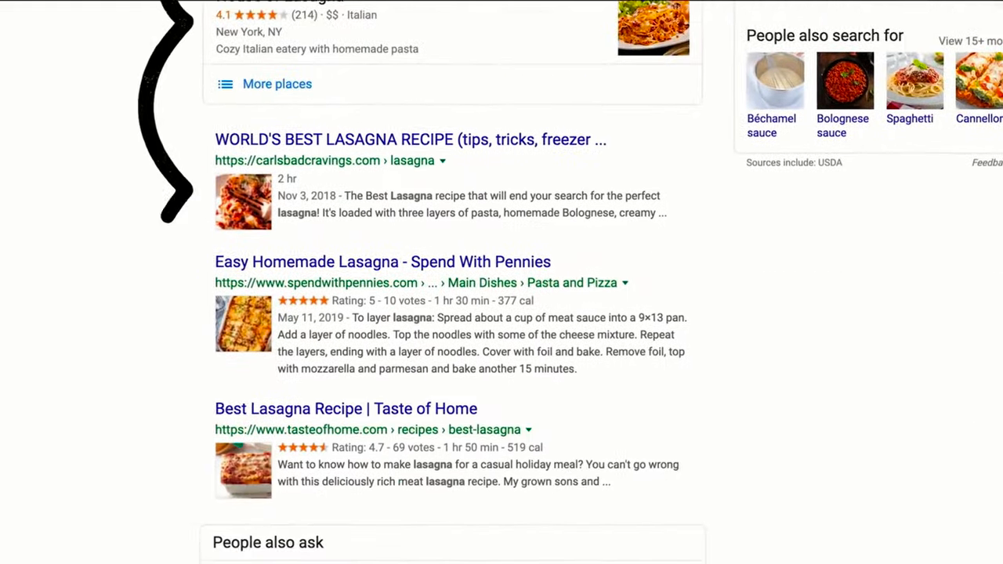
scroll("down", 3)
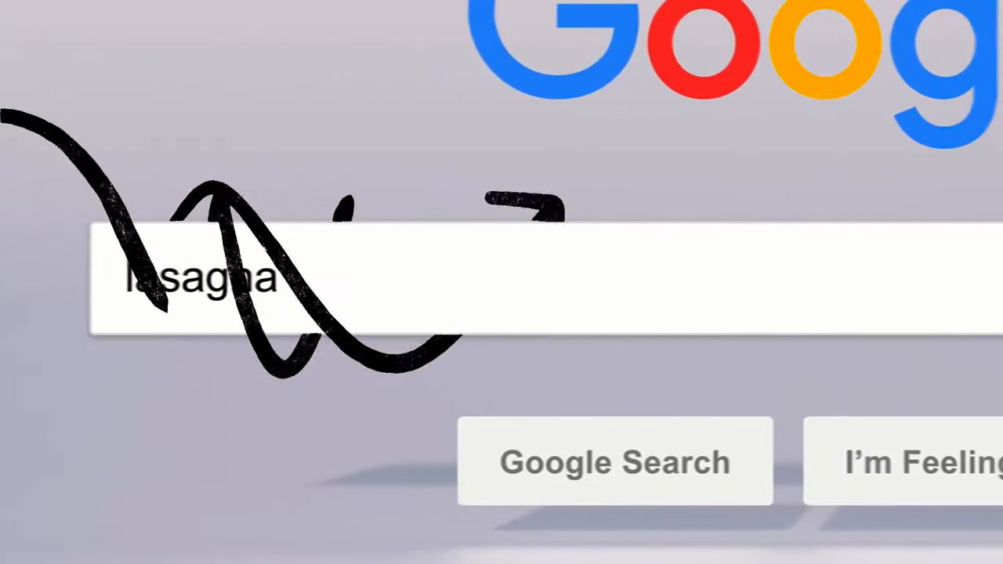
left_click(614, 461)
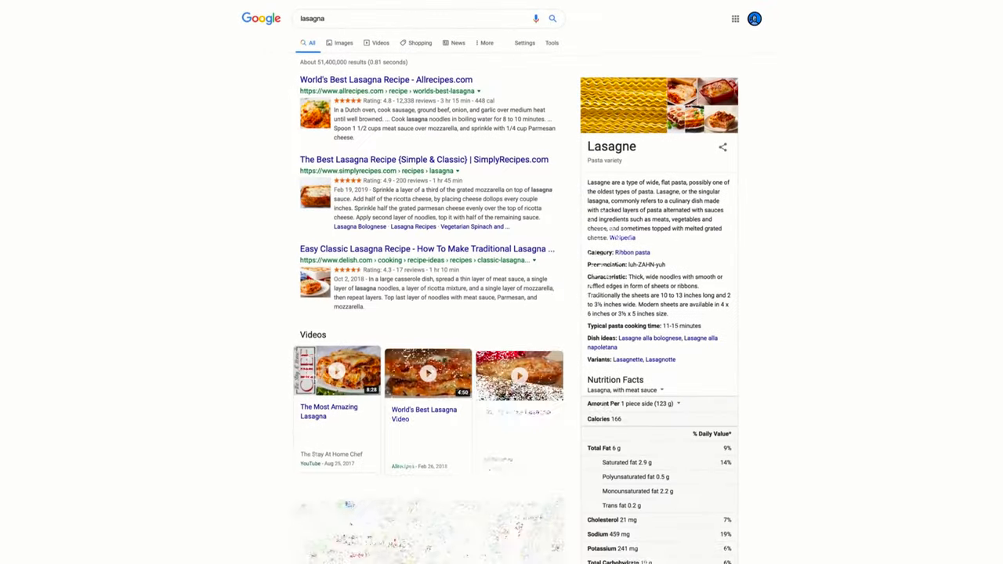
scroll("down", 3)
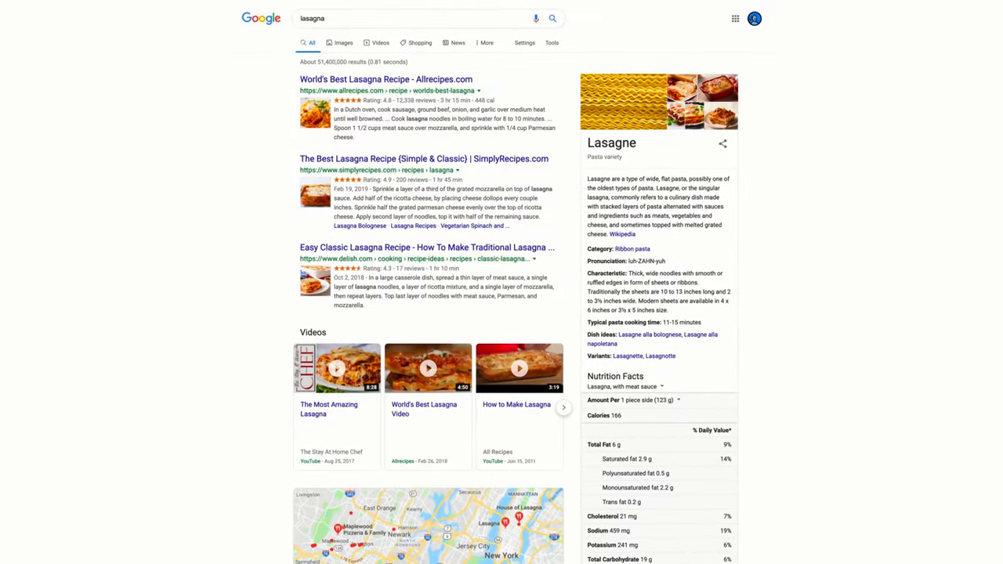